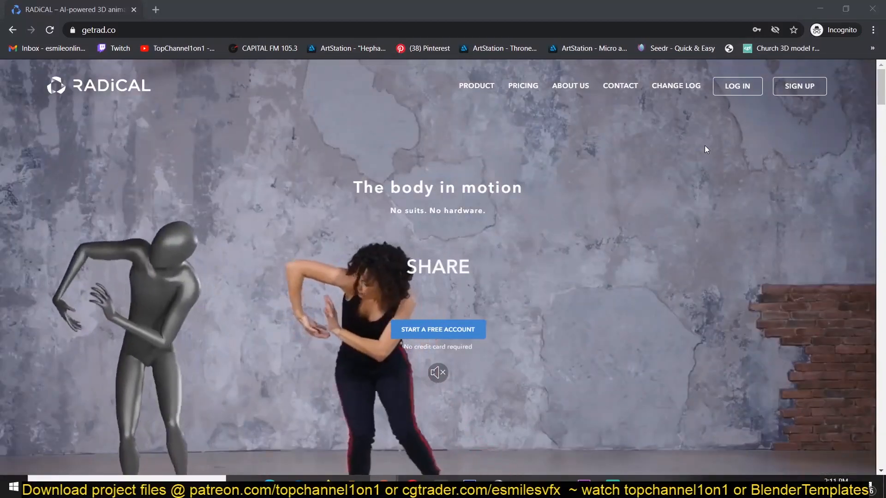
Scroll the landing page down to the dancer-driven 3D motion demo viewer
scroll(down, 3)
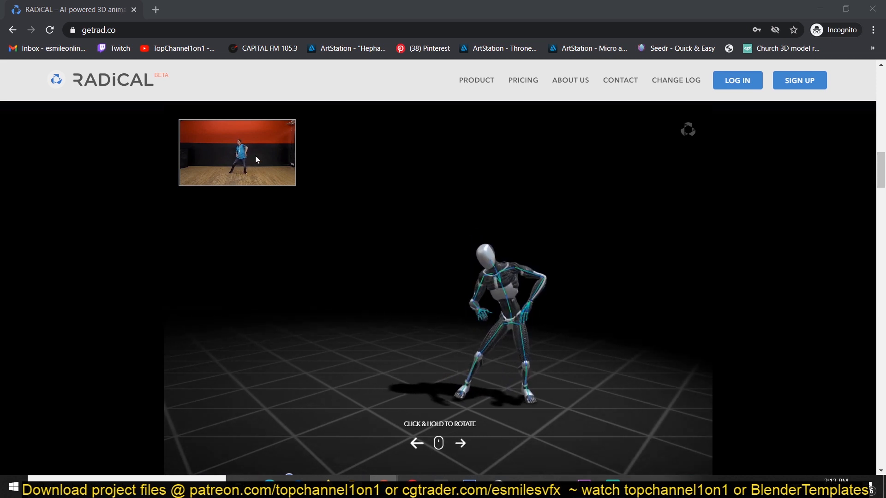
Scroll down to the integrations tiles for Unity, Unreal Engine, Blender, Autodesk, WebGL and iClone 7
scroll(down, 3)
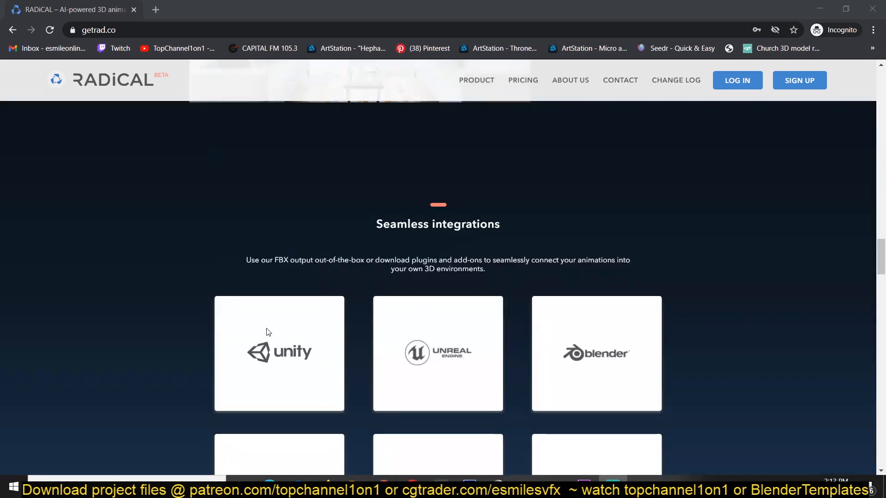
mouse_move(613, 352)
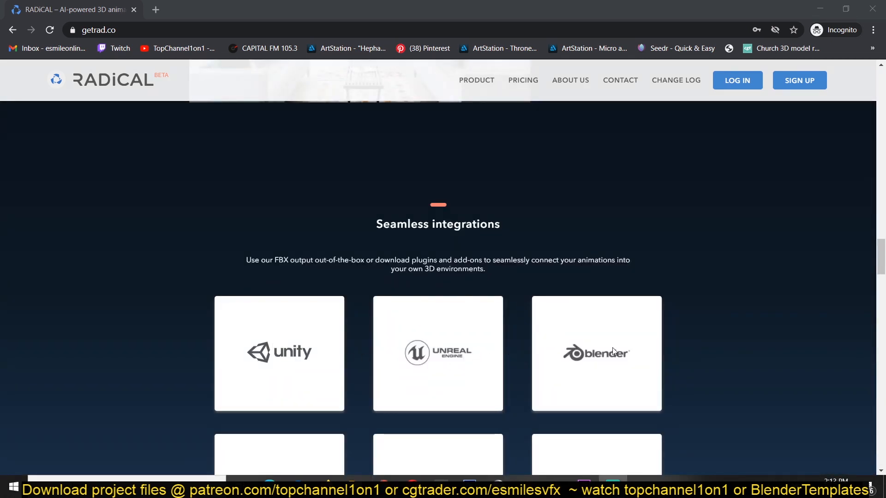
scroll(down, 3)
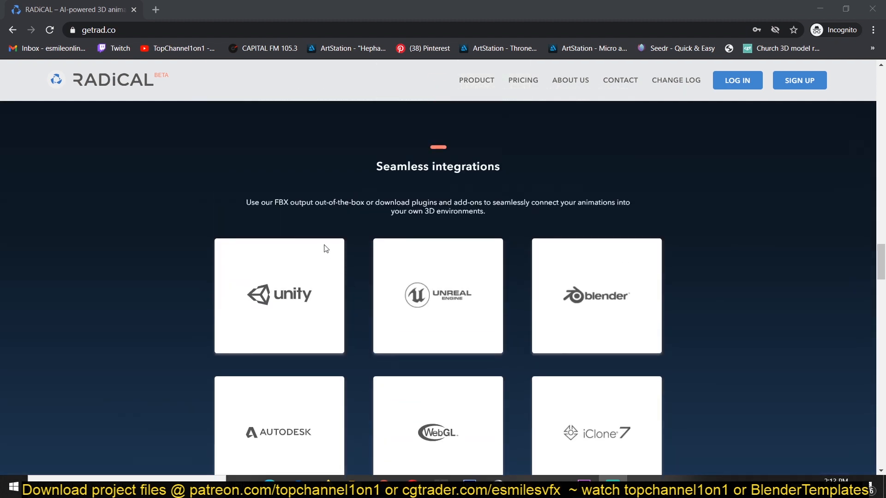
mouse_move(420, 247)
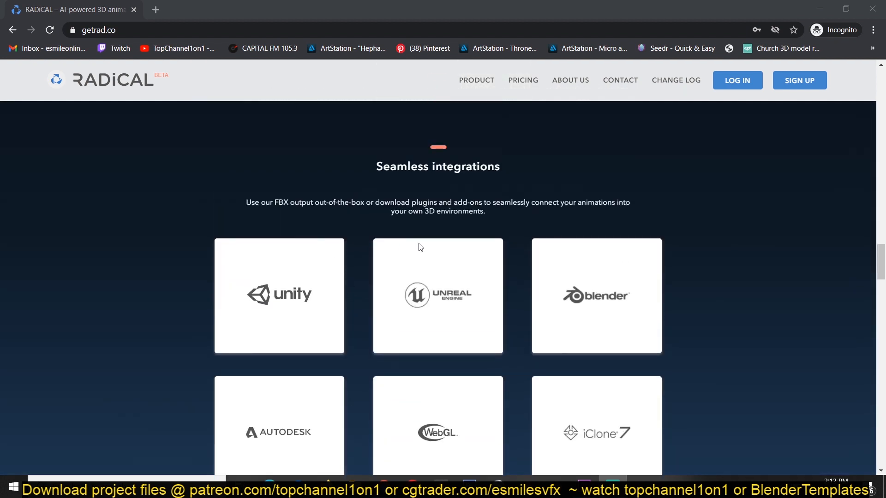
scroll(down, 3)
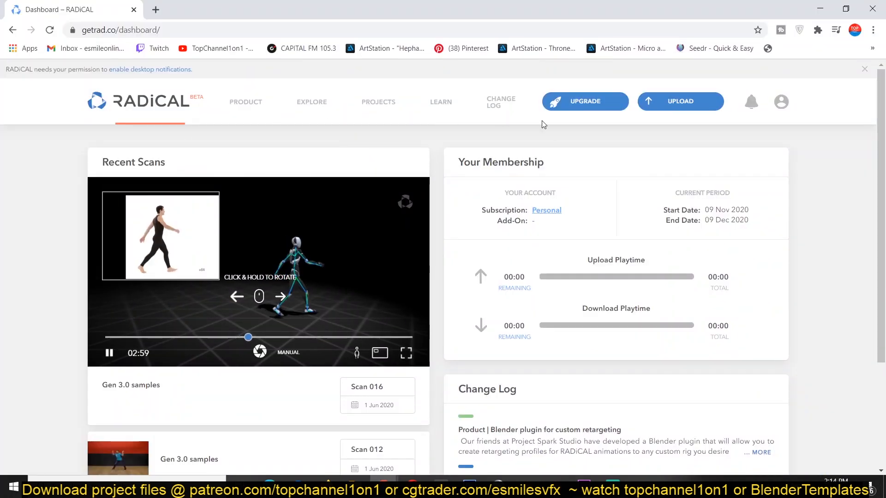
mouse_move(681, 112)
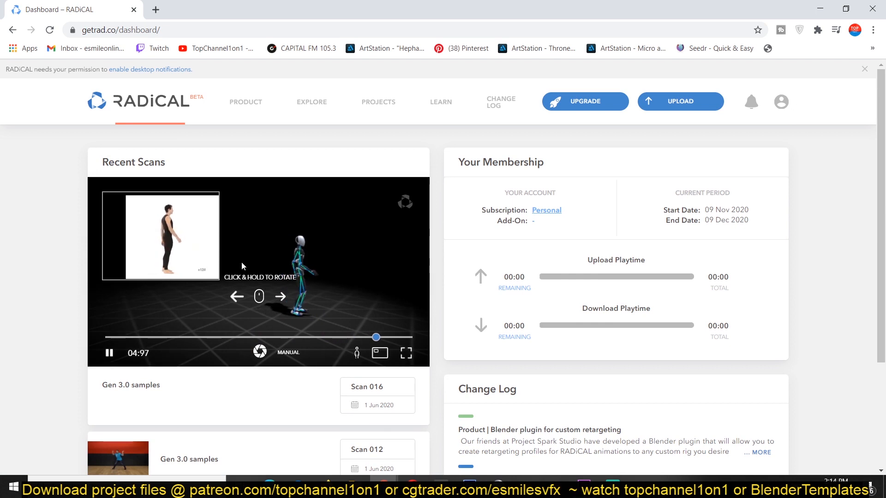
Scroll the dashboard to watch the Recent Scans sample, then switch to Blender's plane scene
scroll(down, 3)
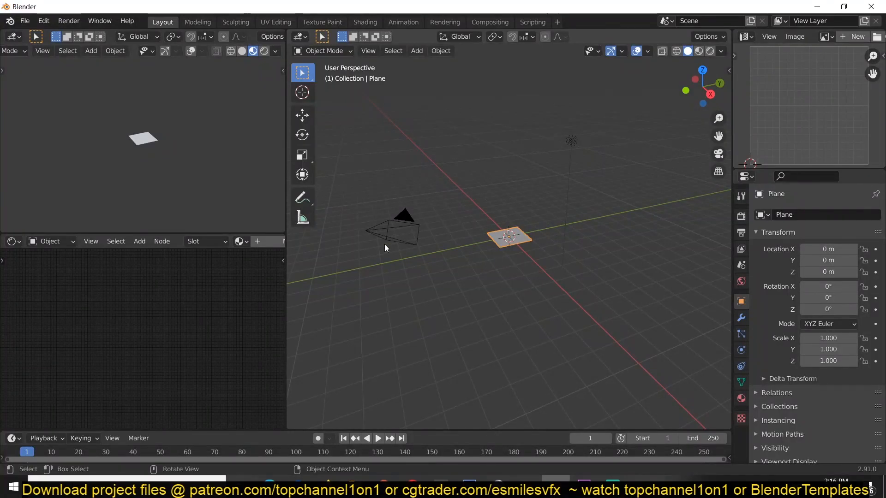
click(25, 21)
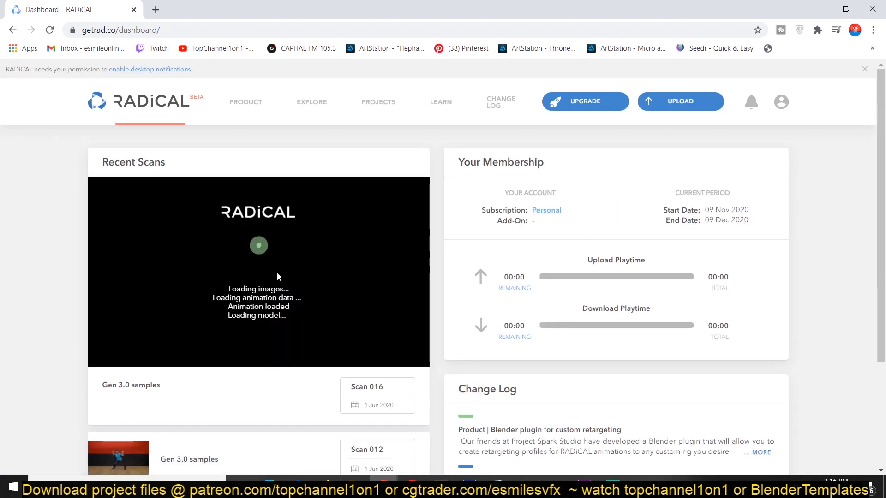
mouse_move(362, 107)
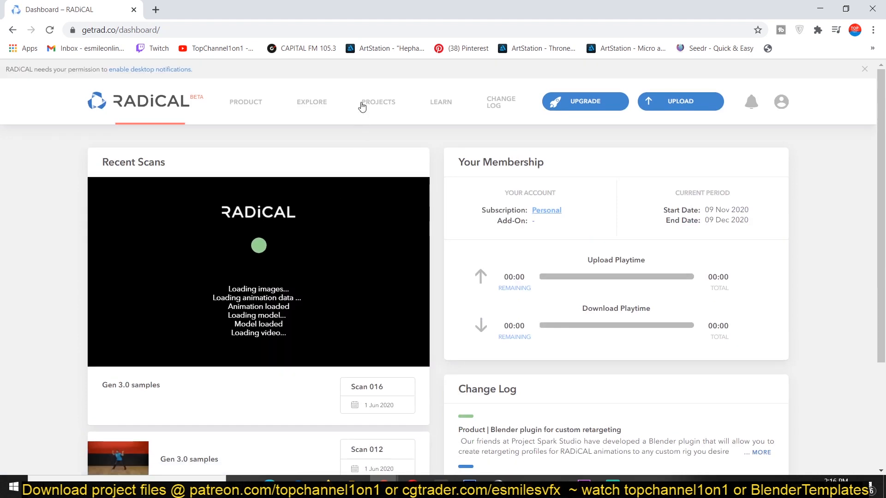